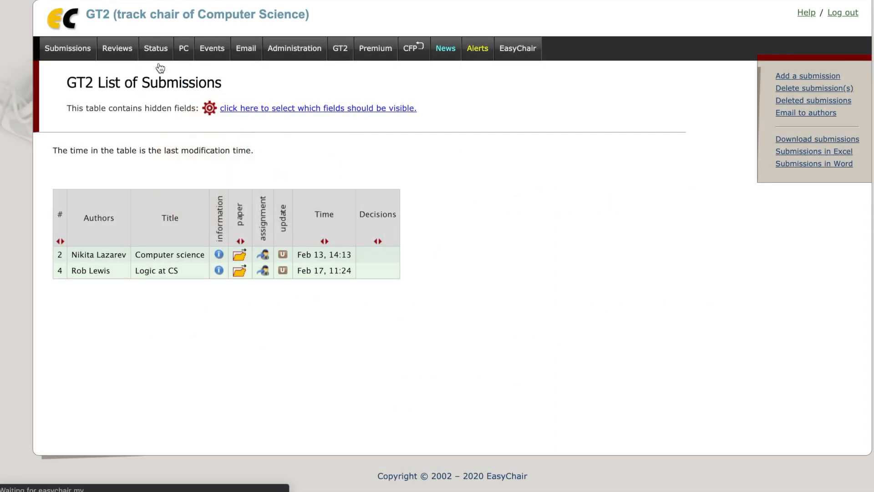
# From the reviewing status page, set Computer science to REJECT and Logic at CS to accept?
pyautogui.click(156, 49)
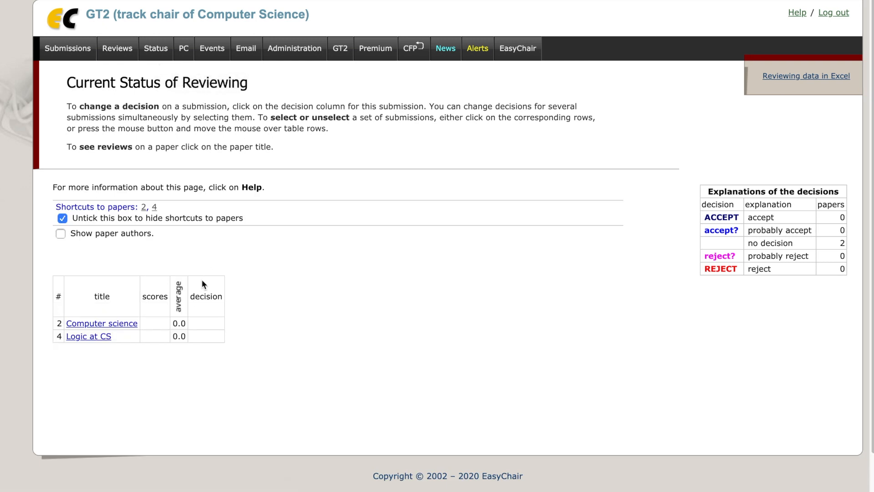
pyautogui.click(205, 323)
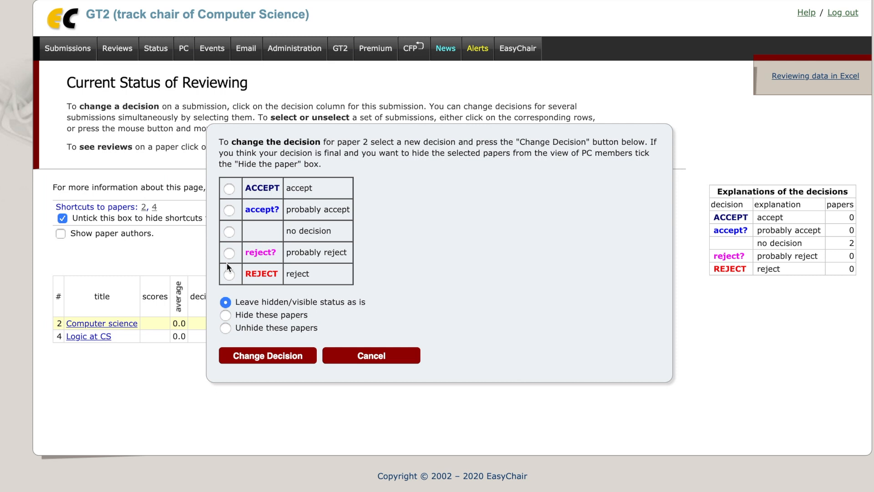
pyautogui.click(230, 274)
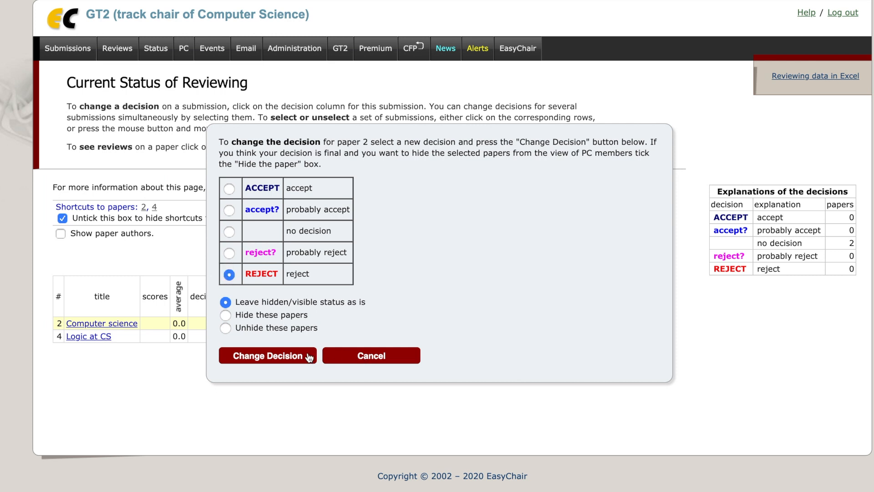
pyautogui.click(267, 355)
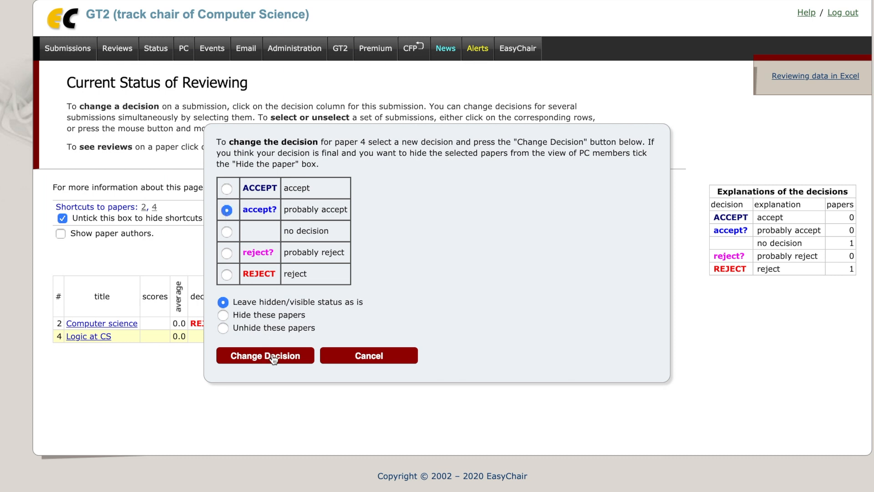
pyautogui.click(265, 355)
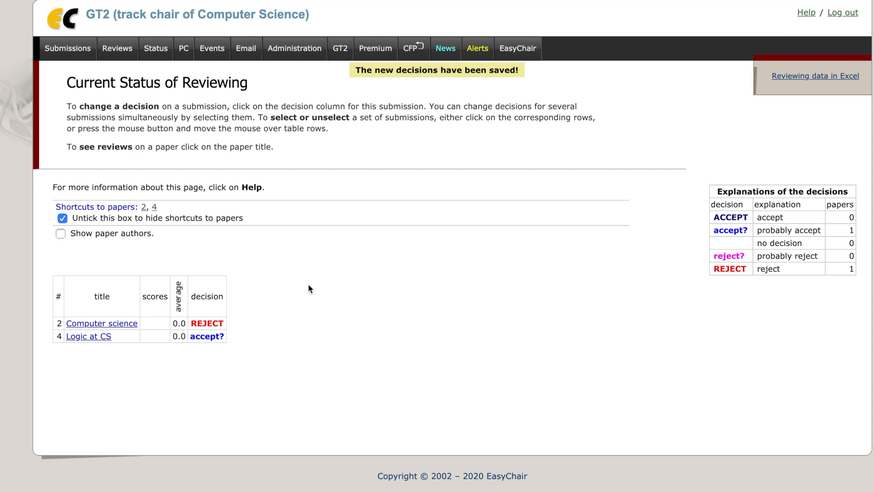
# Change role via the GT2 menu and log in as superchair
pyautogui.click(340, 48)
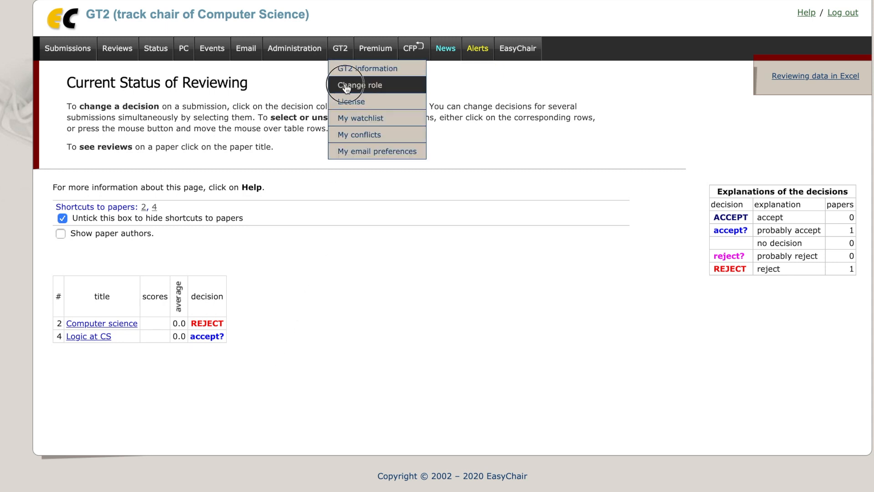
pyautogui.click(360, 85)
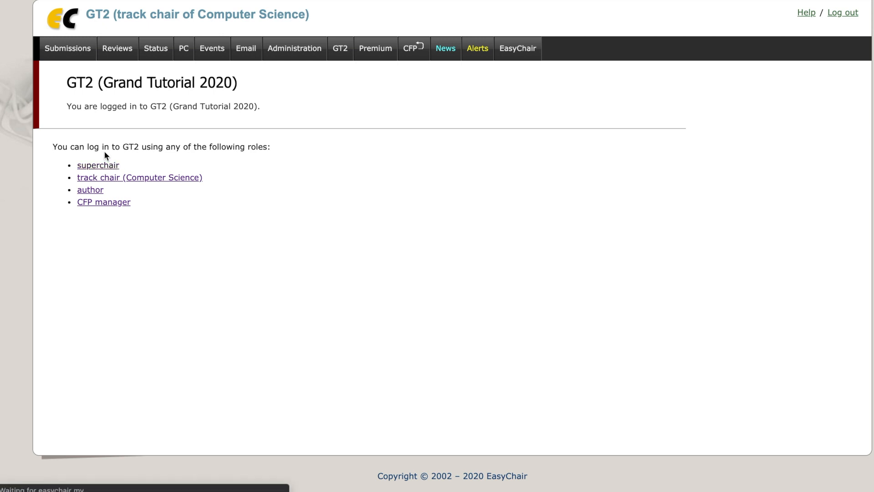
pyautogui.click(98, 165)
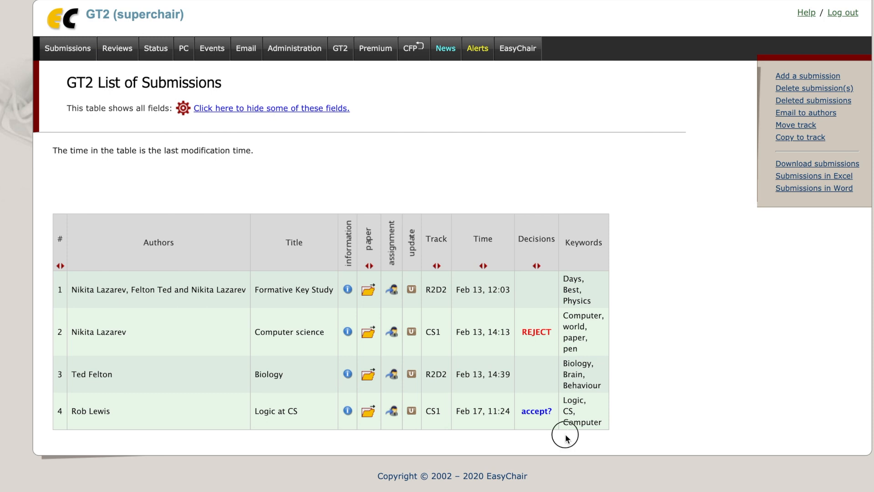
# From the status page, set Formative Key Study to accept? and Biology to ACCEPT
pyautogui.click(156, 48)
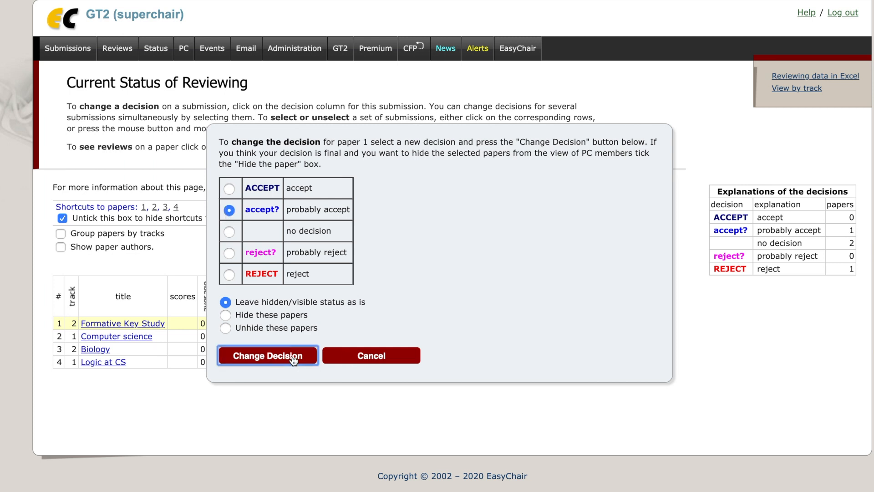
pyautogui.click(267, 356)
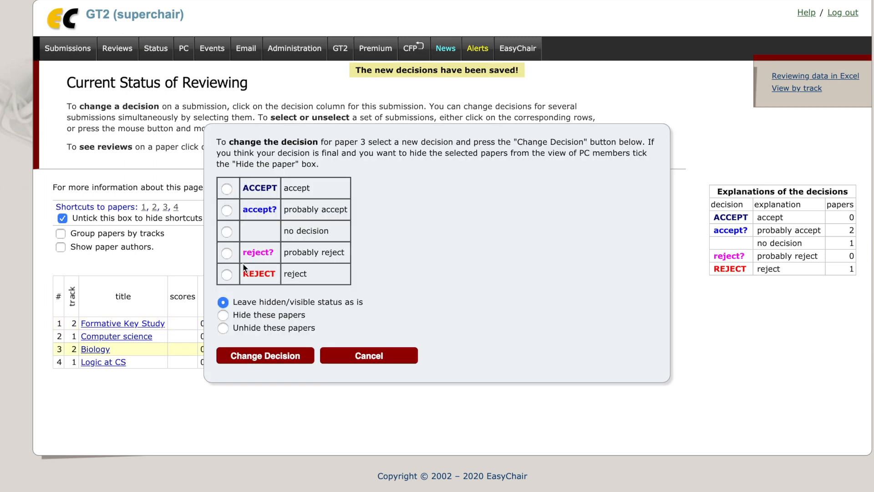
pyautogui.click(226, 188)
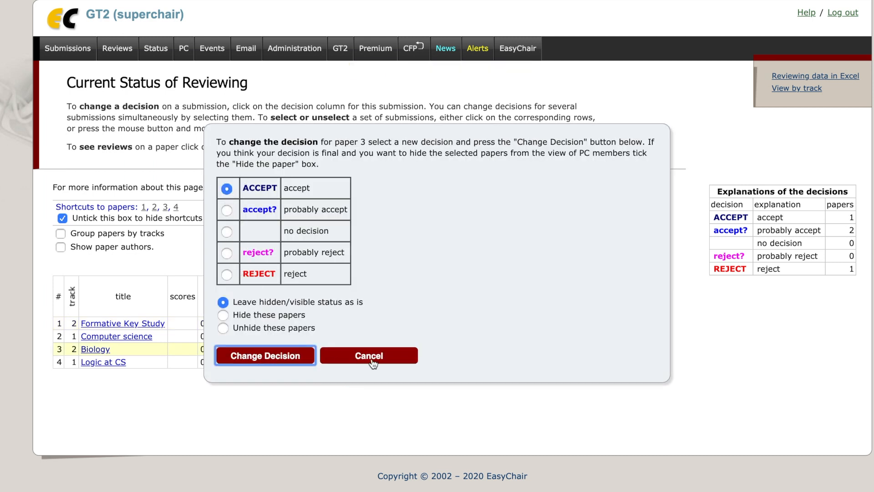
pyautogui.click(265, 355)
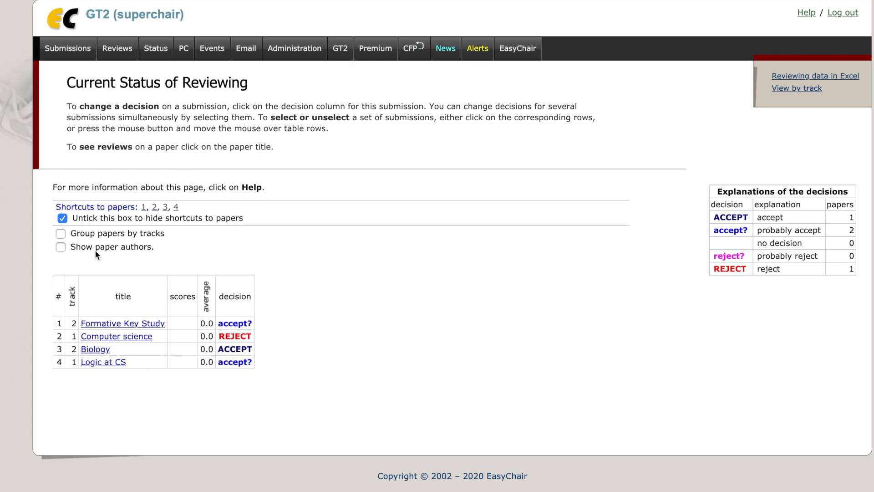